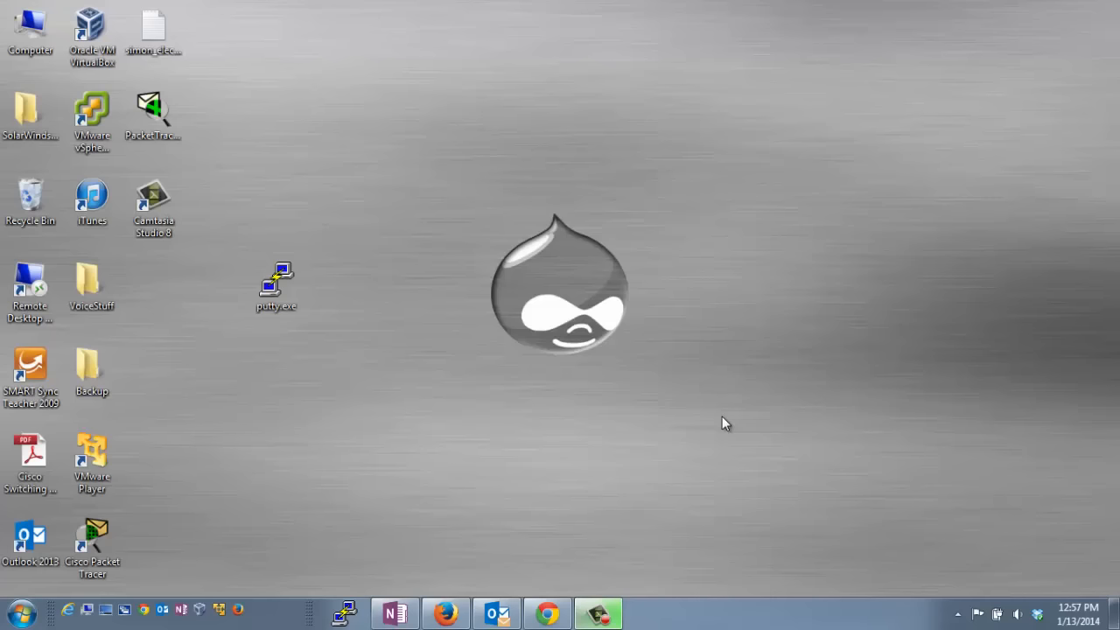
mouse_move(381, 283)
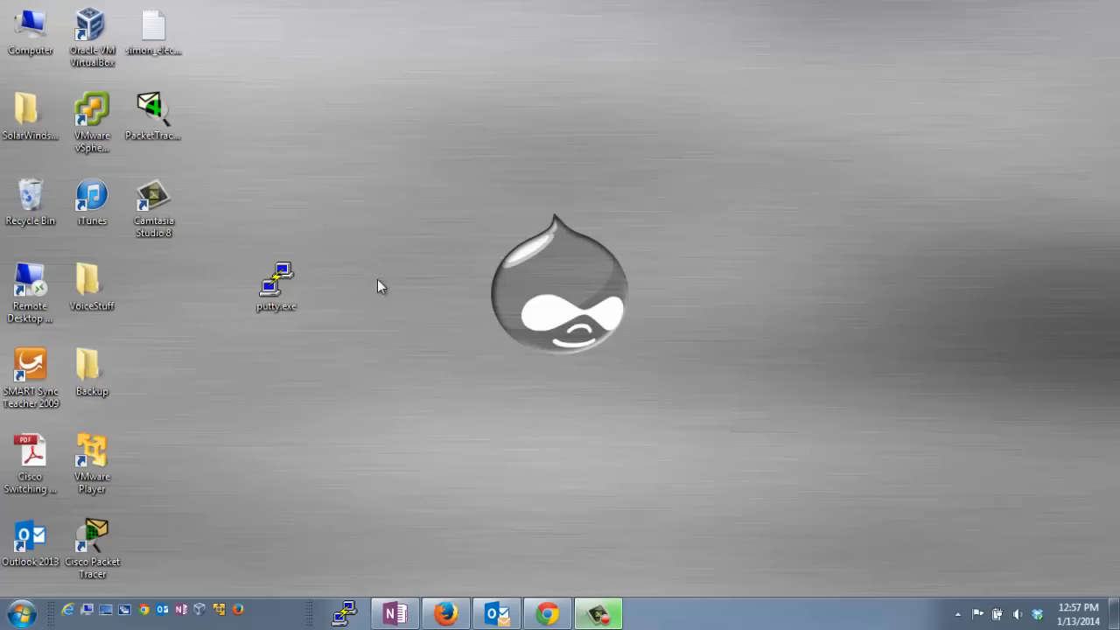
mouse_move(364, 298)
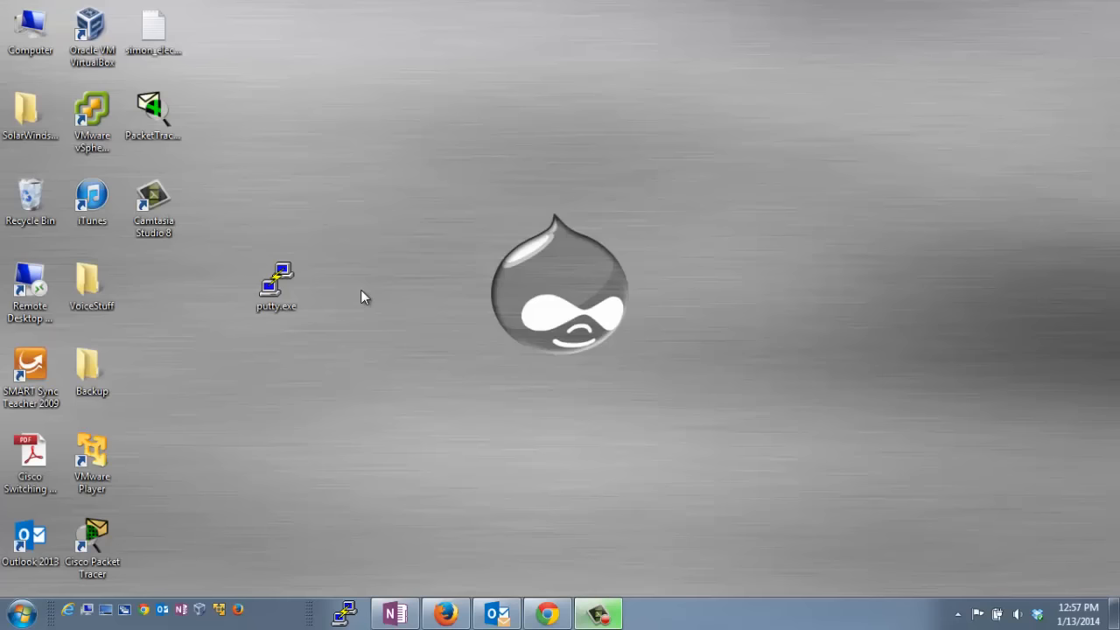
mouse_move(381, 418)
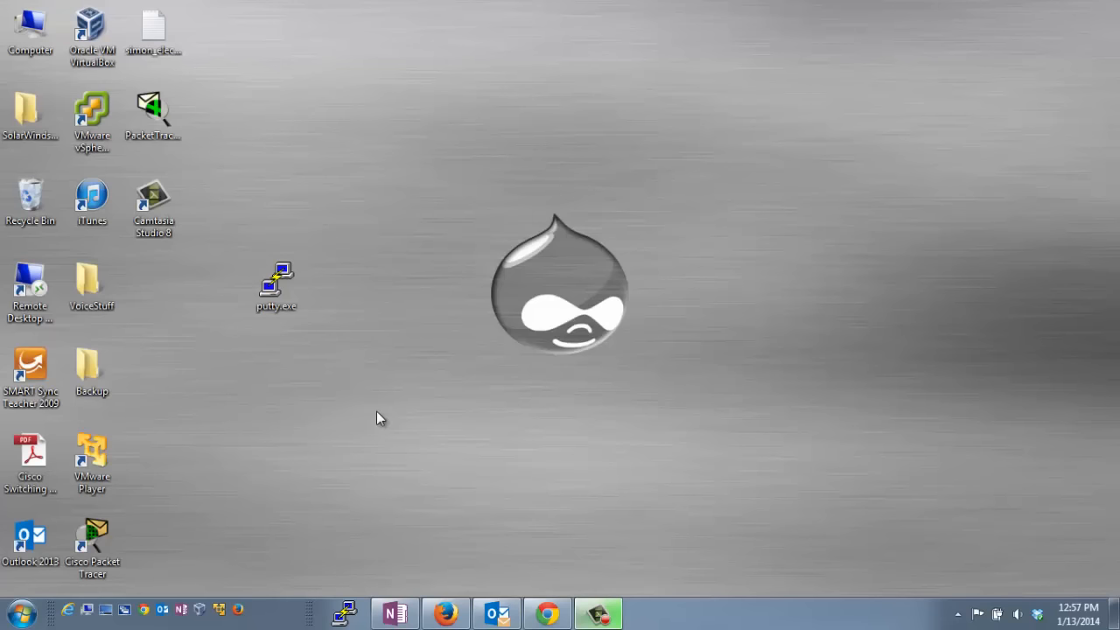
Launch PuTTY's configuration from the desktop and keep the connection type at SSH on port 22.
left_click(277, 280)
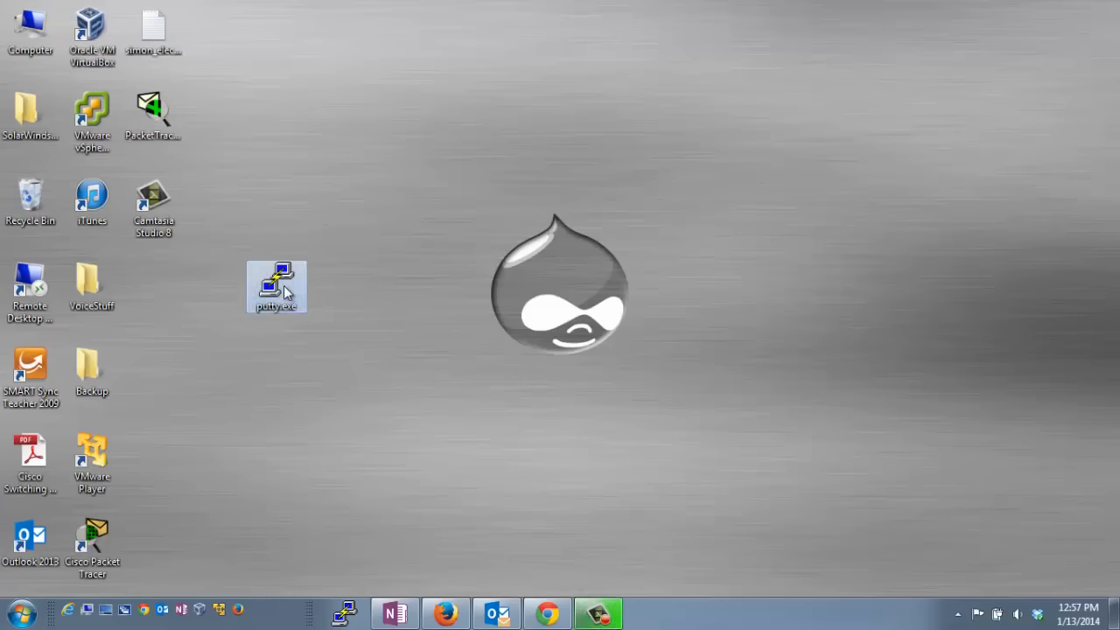
double_click(276, 287)
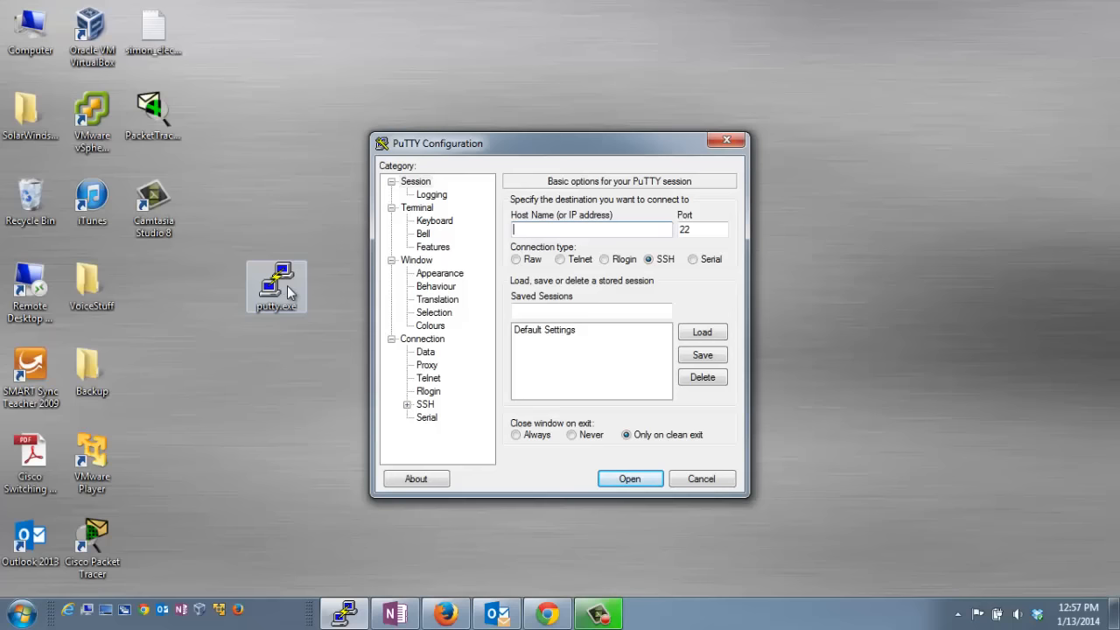
mouse_move(577, 420)
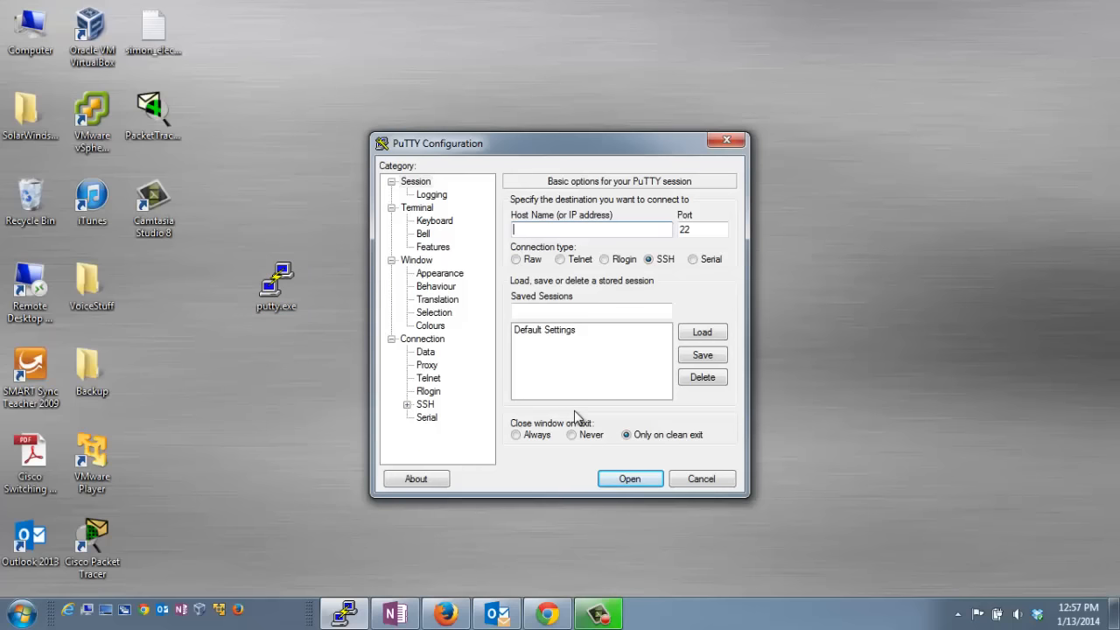
mouse_move(585, 275)
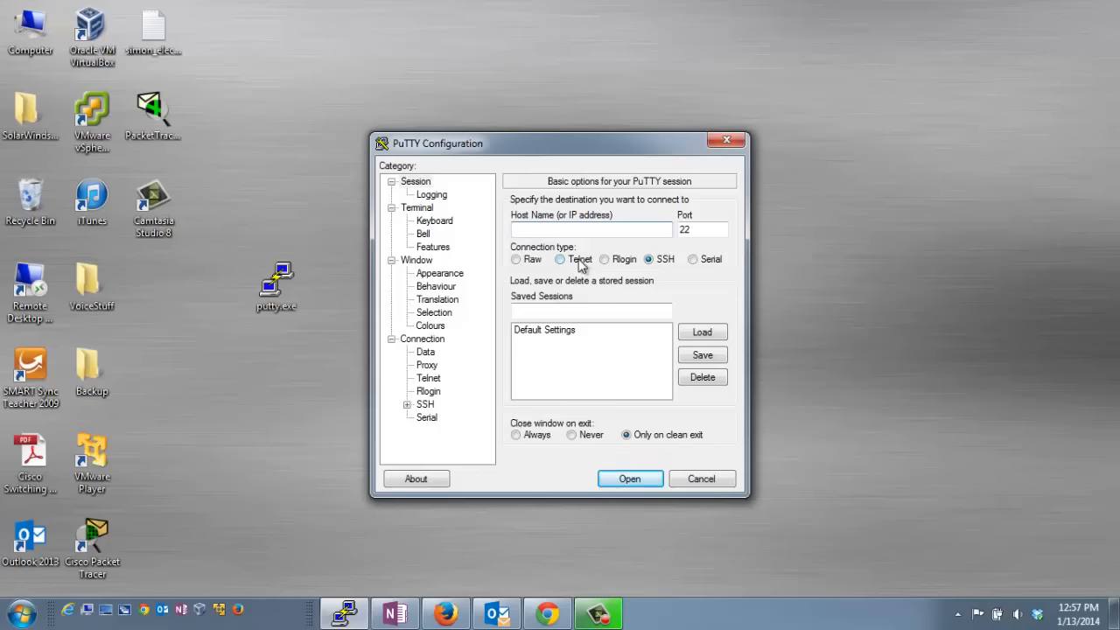
left_click(560, 259)
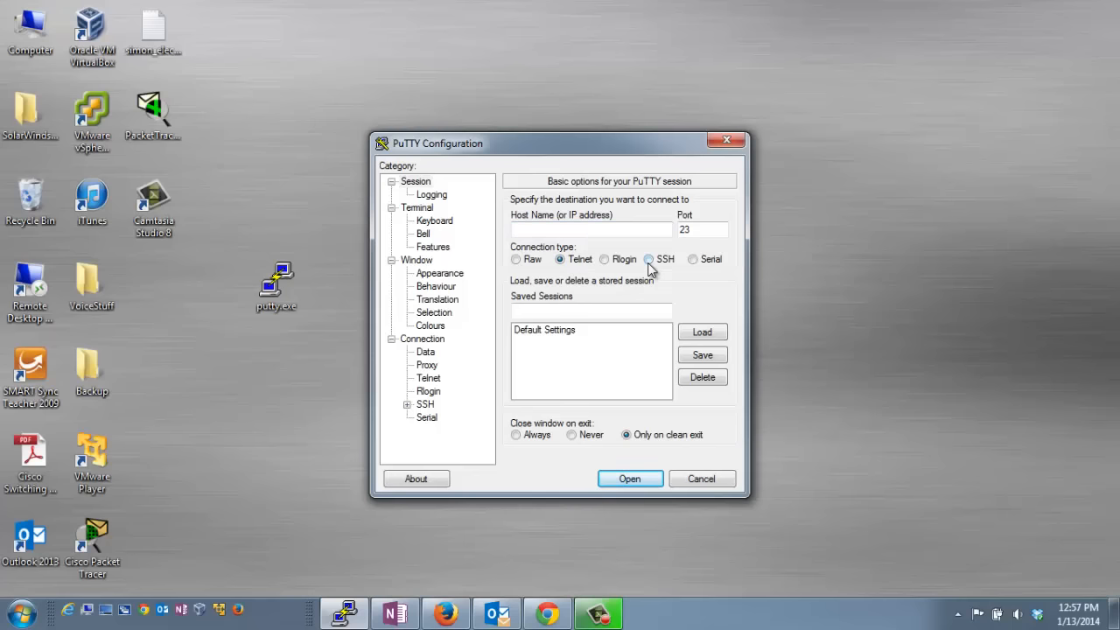
left_click(647, 259)
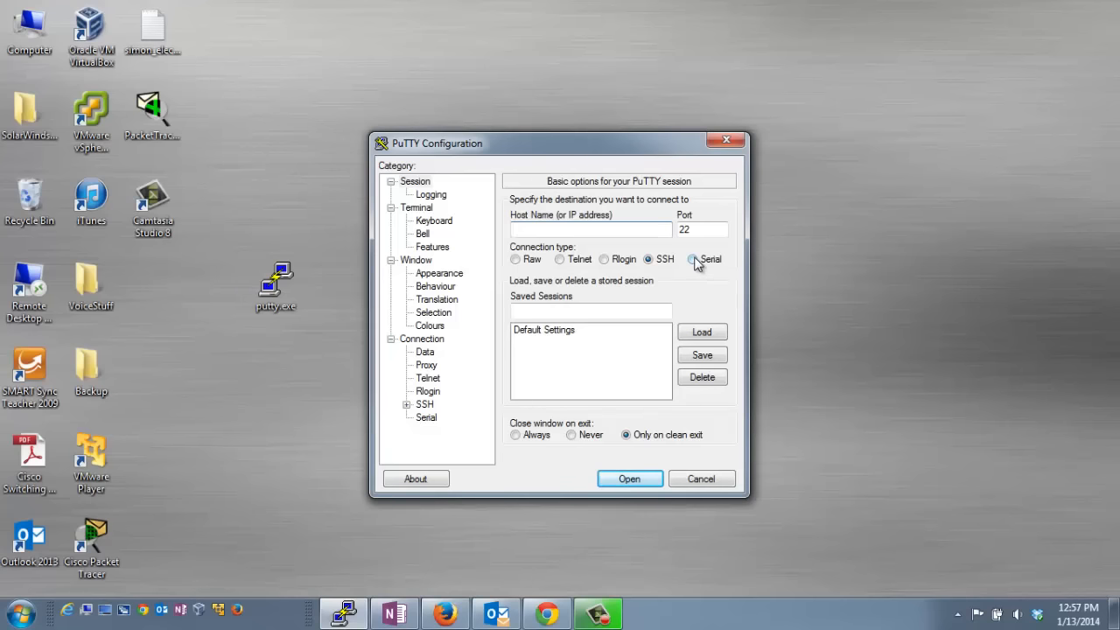
Select Serial for COM1 at 9600, then show the computer's System properties from the desktop.
left_click(691, 259)
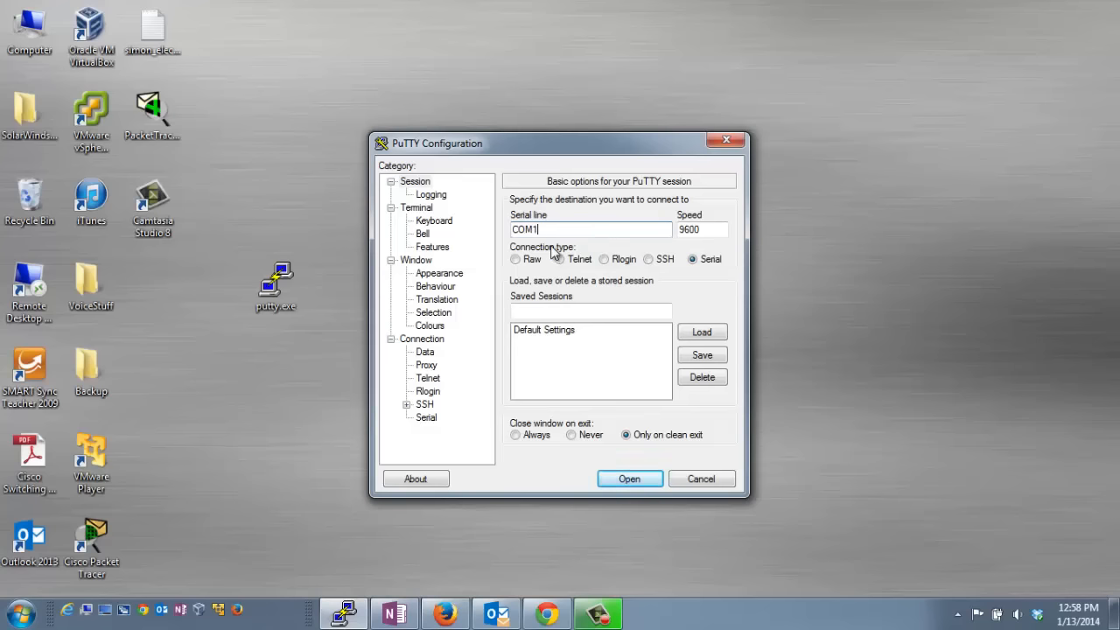
mouse_move(35, 31)
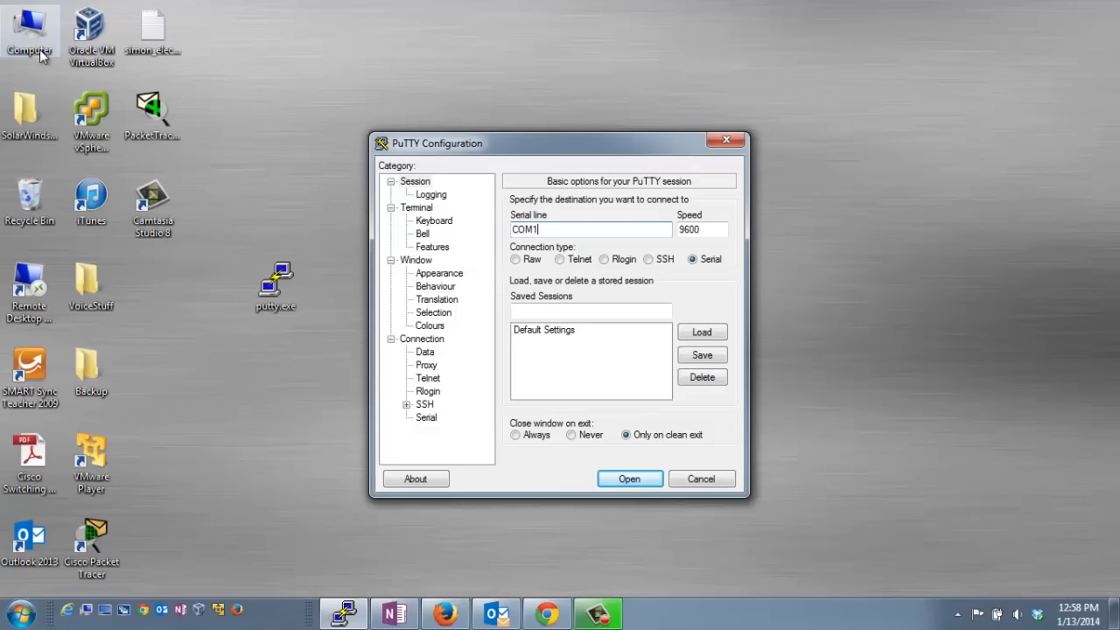
right_click(31, 26)
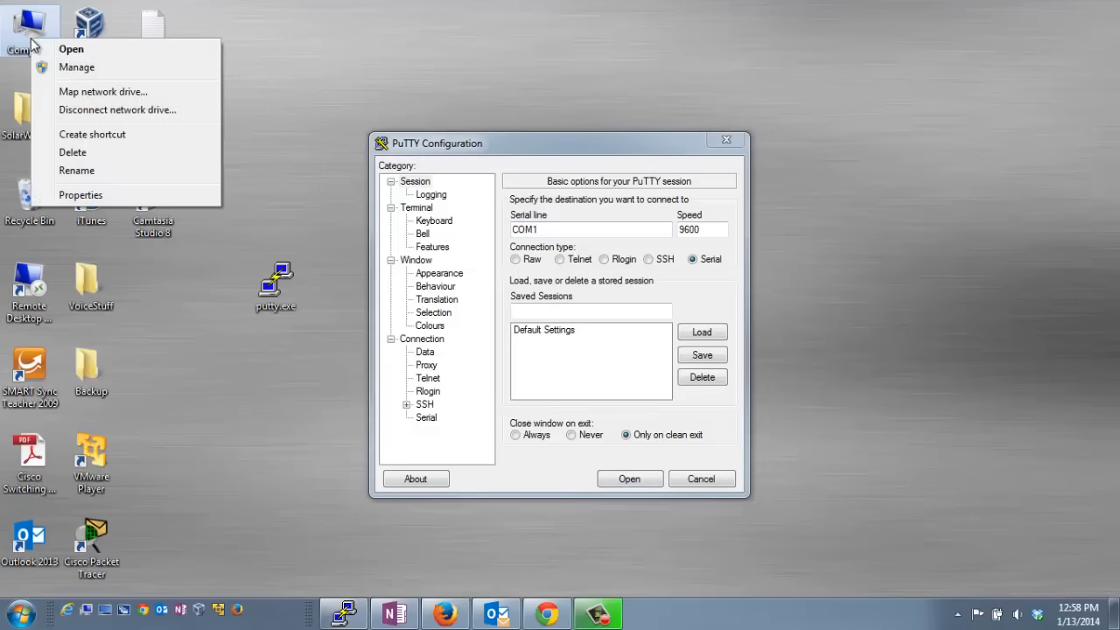
left_click(80, 194)
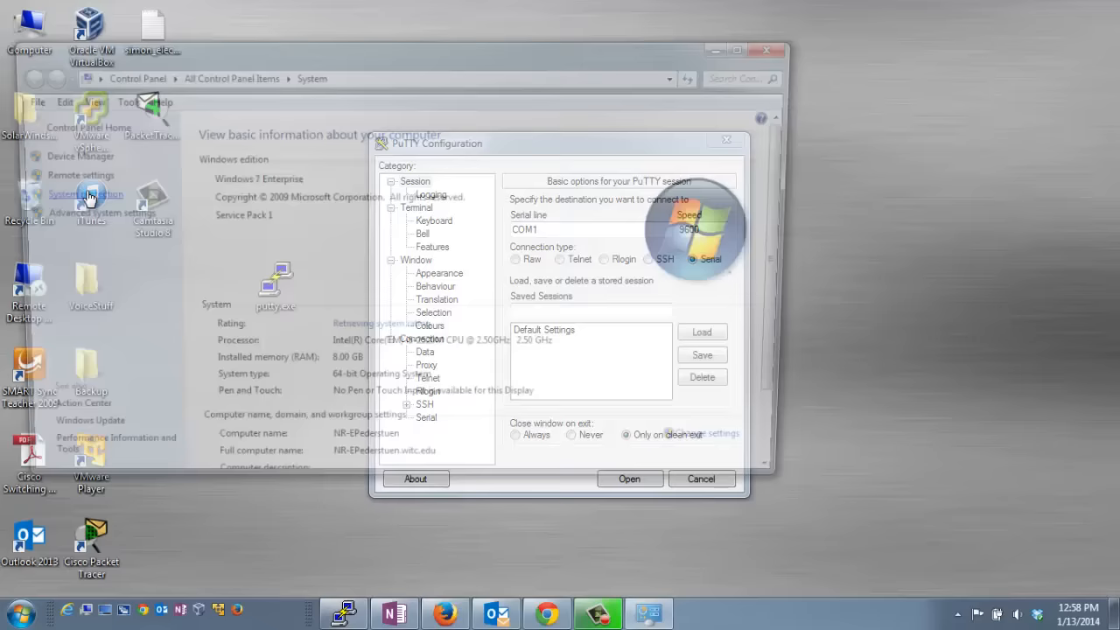
left_click(701, 479)
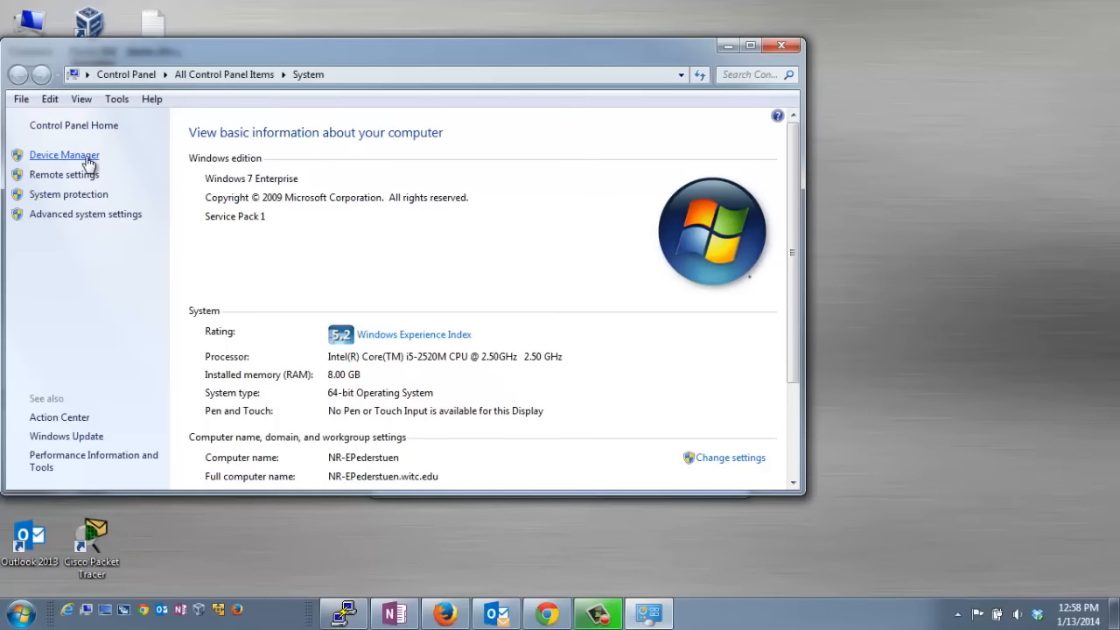
Expand Ports (COM & LPT) in Device Manager to reveal Communications Port (COM1).
left_click(63, 154)
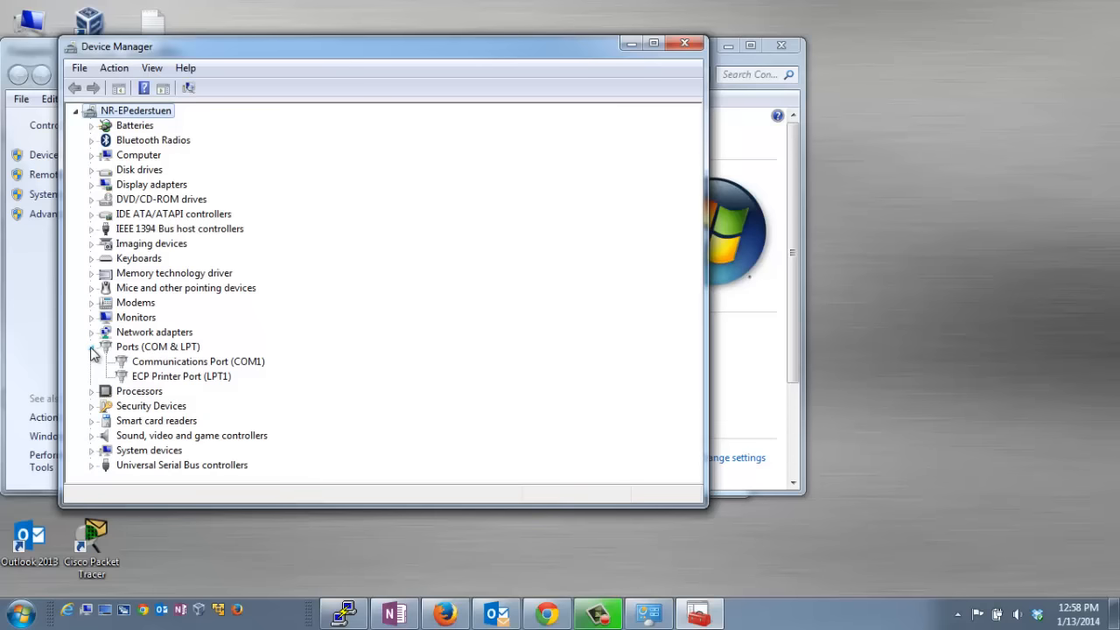
left_click(196, 361)
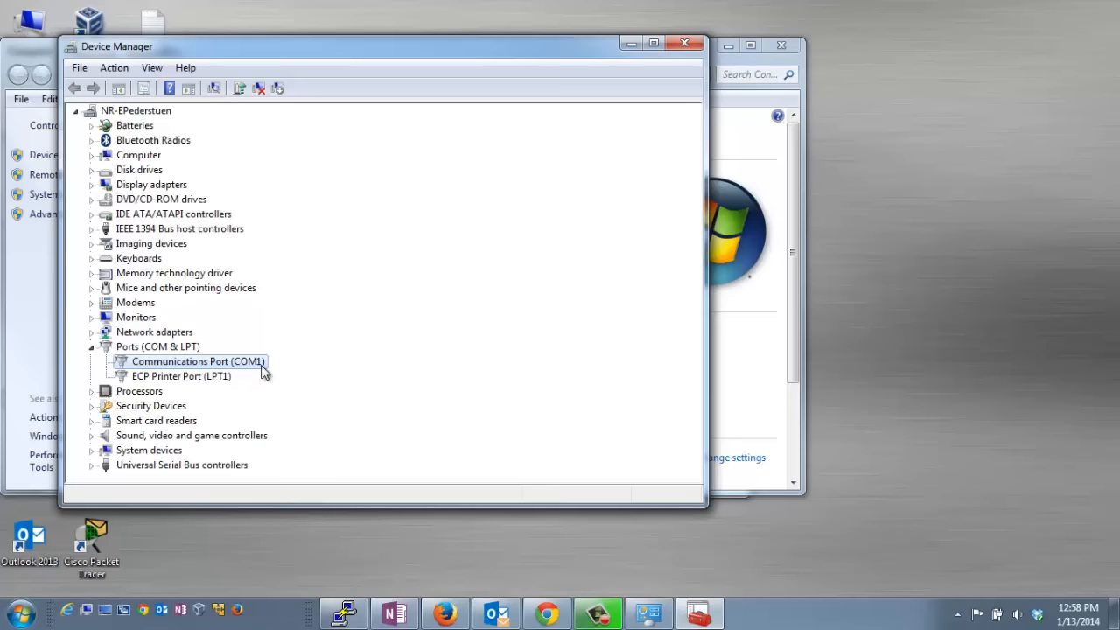
double_click(196, 360)
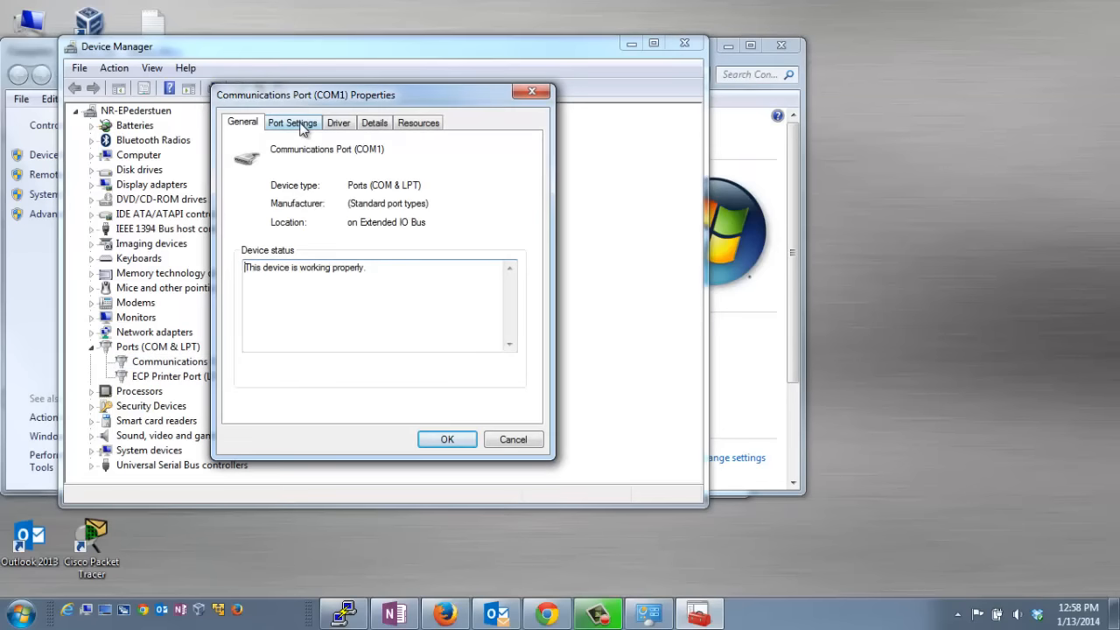
left_click(292, 123)
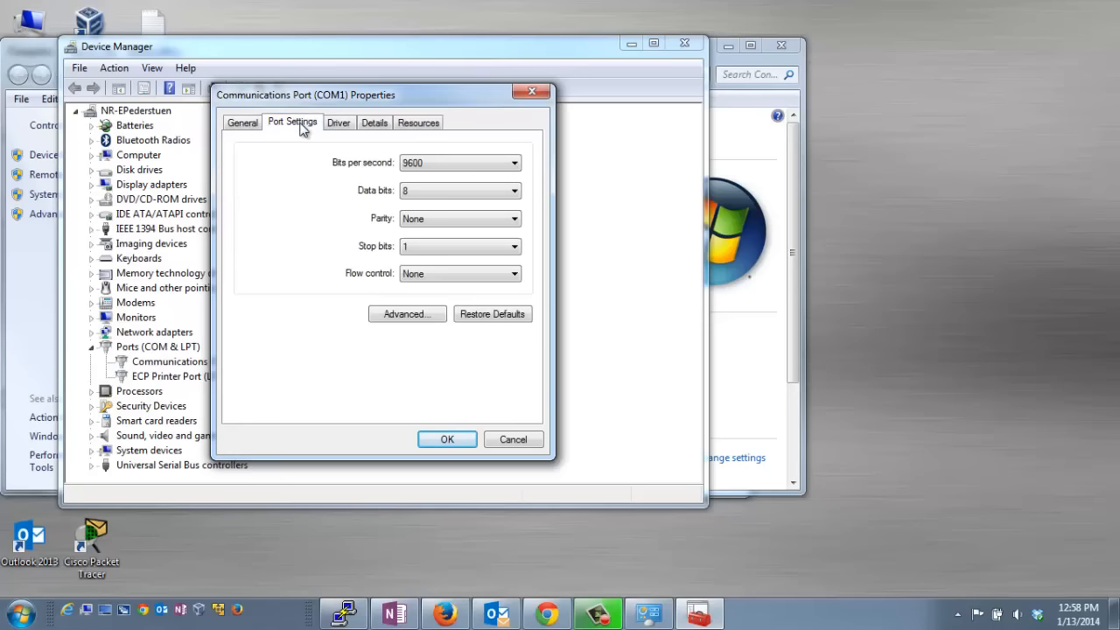
mouse_move(363, 185)
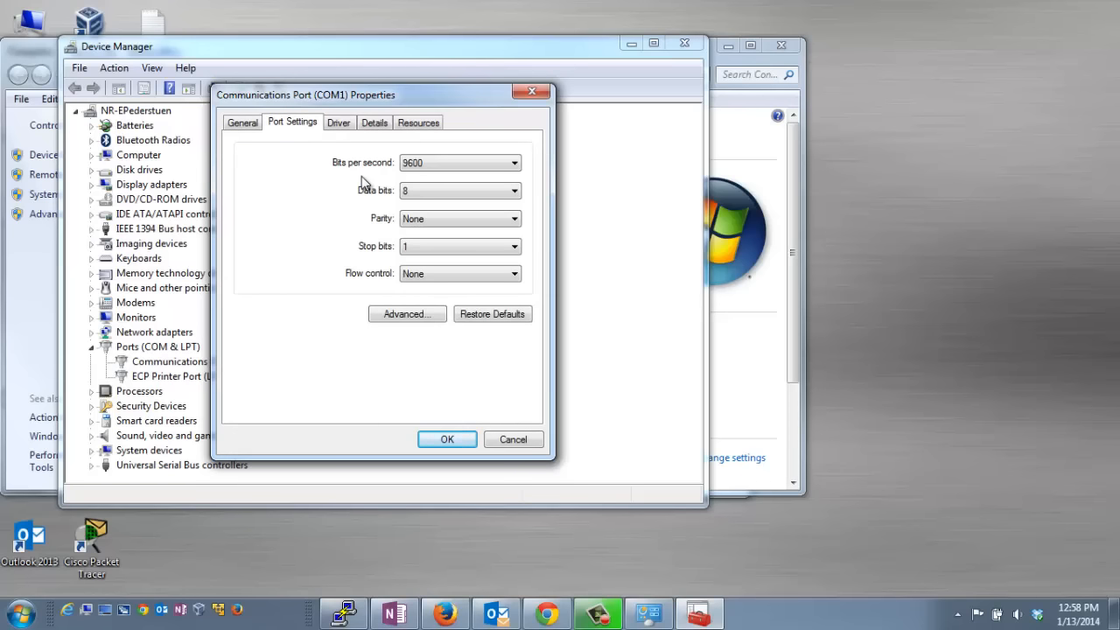
mouse_move(332, 315)
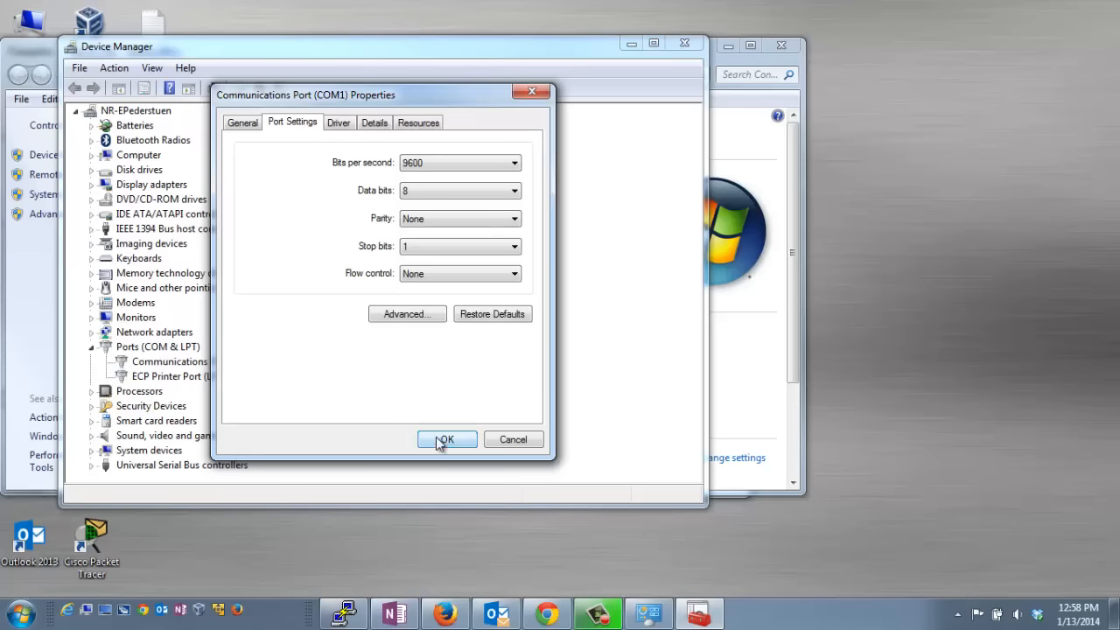
left_click(446, 439)
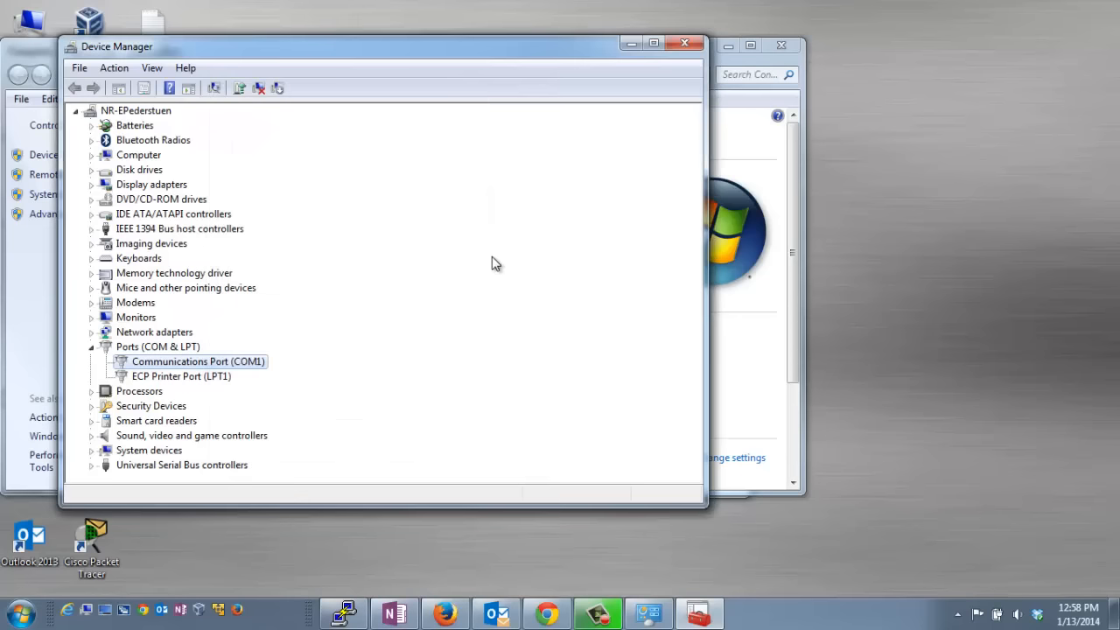
mouse_move(266, 375)
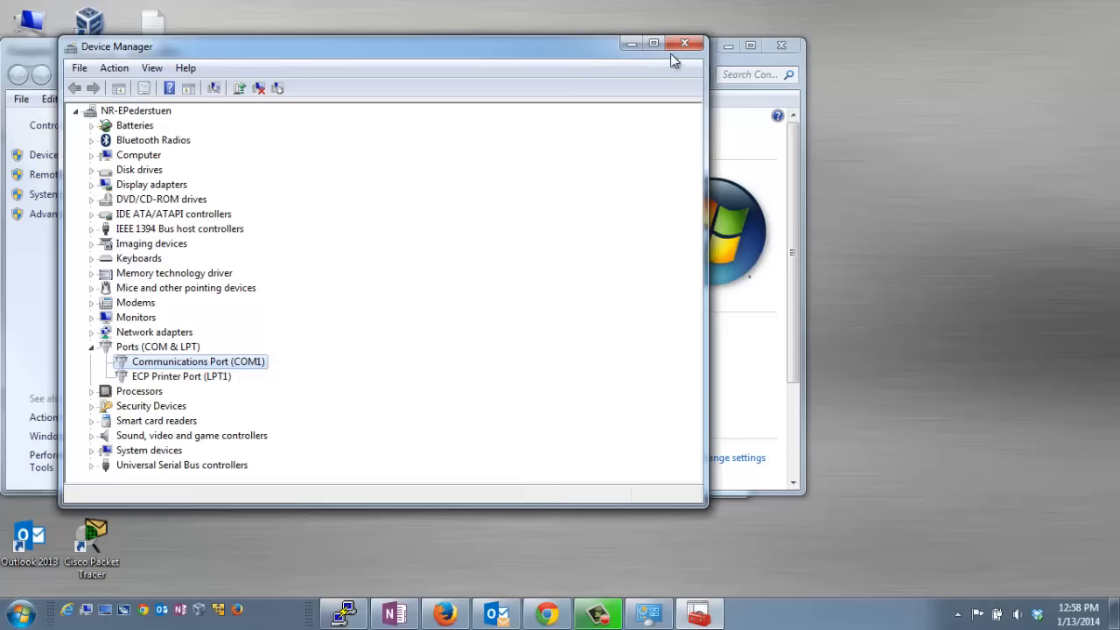
Close Device Manager, returning to PuTTY's serial configuration on COM1.
left_click(681, 42)
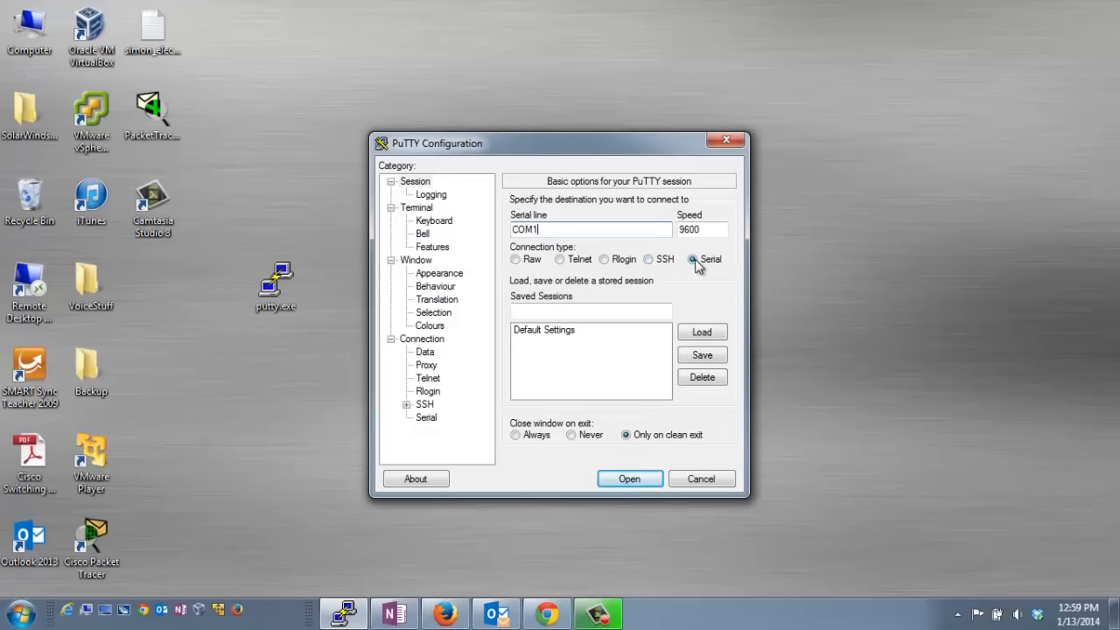
Start the serial session on COM1 so the black terminal window appears.
left_click(629, 479)
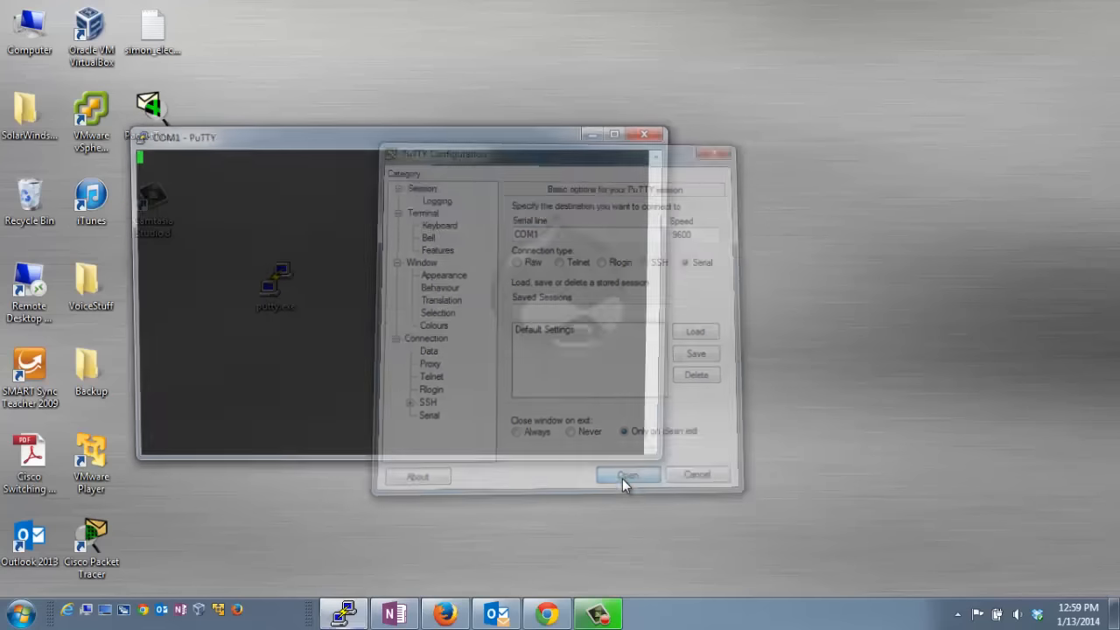
left_click(627, 474)
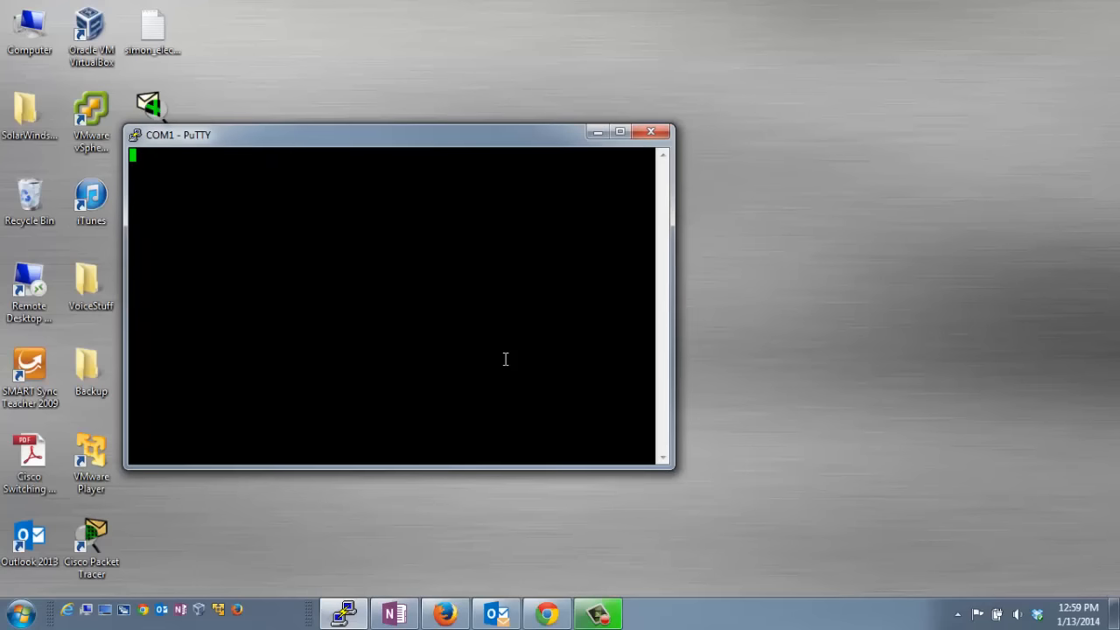